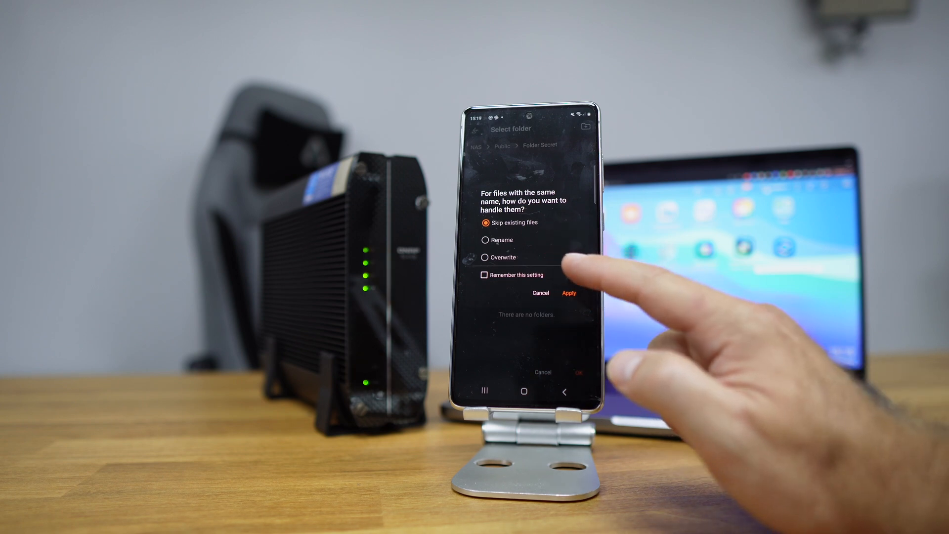
- Apply 'Skip existing files' for the upload and view the file in Folder Secret
left_click(568, 292)
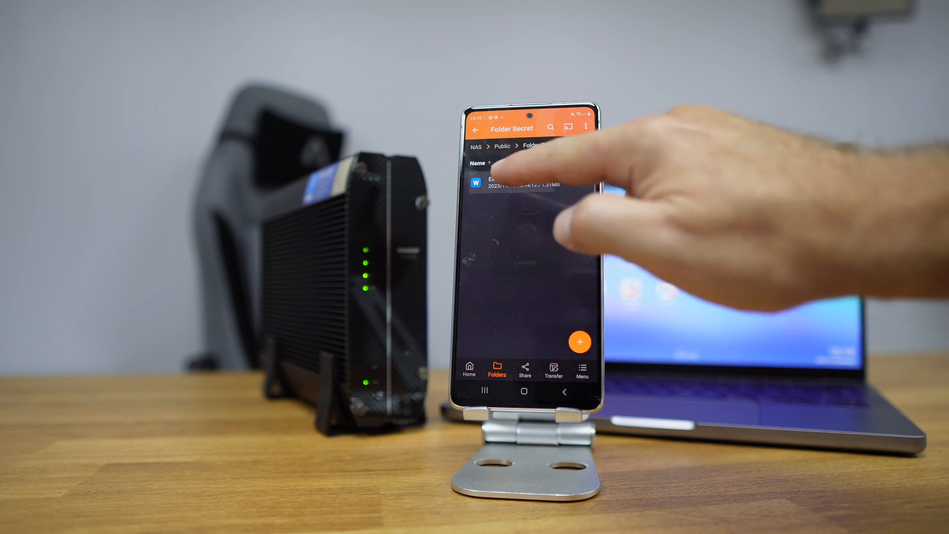
left_click(521, 180)
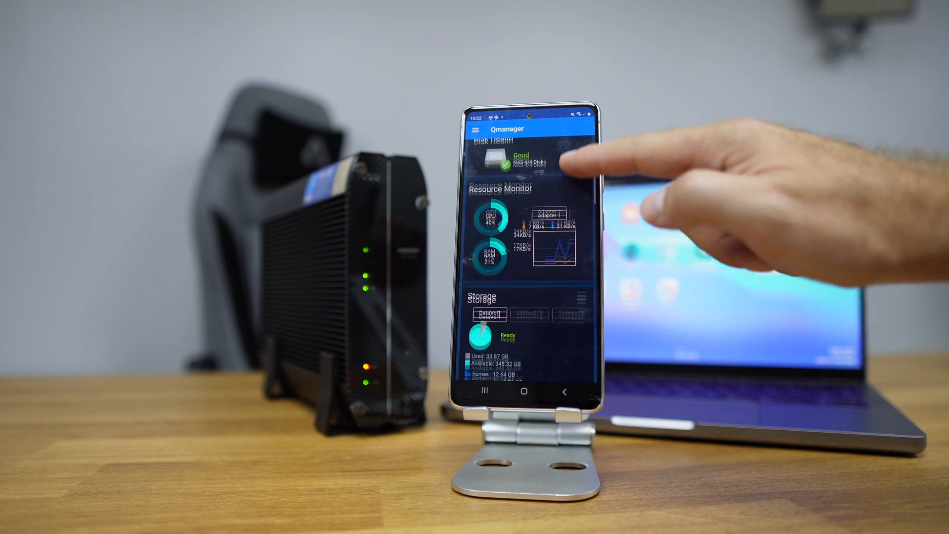
- Show the Toshiba2TB volume's storage usage (76.13 MB used, 1.70 TB free) on the dashboard
scroll("down", 3)
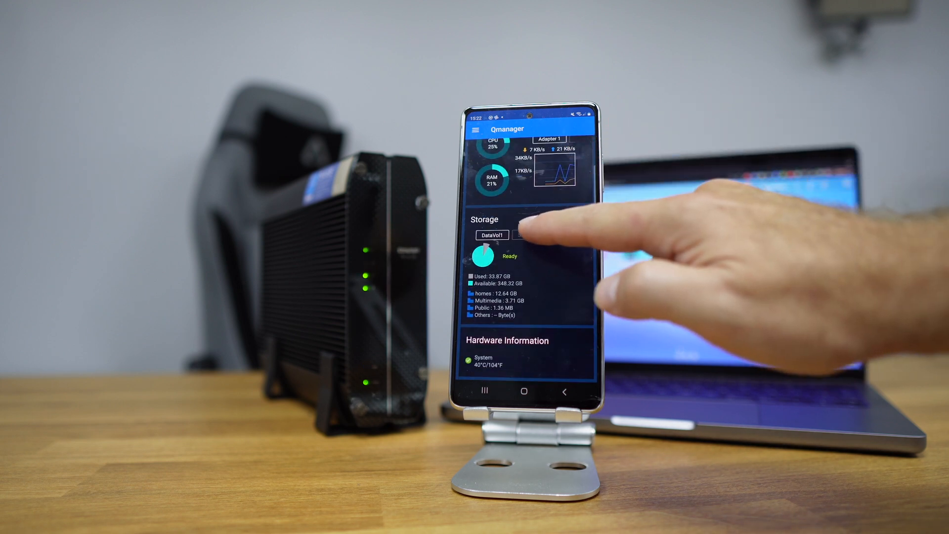
left_click(571, 248)
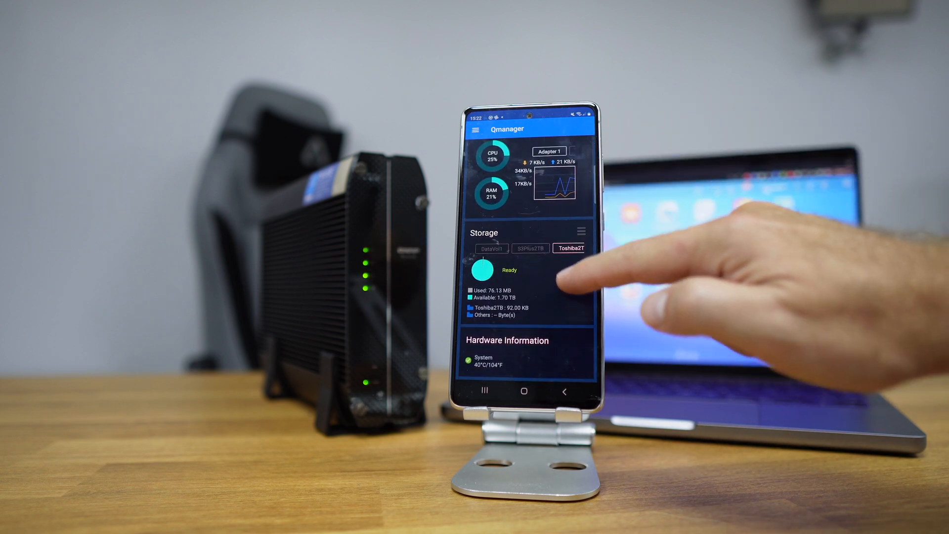